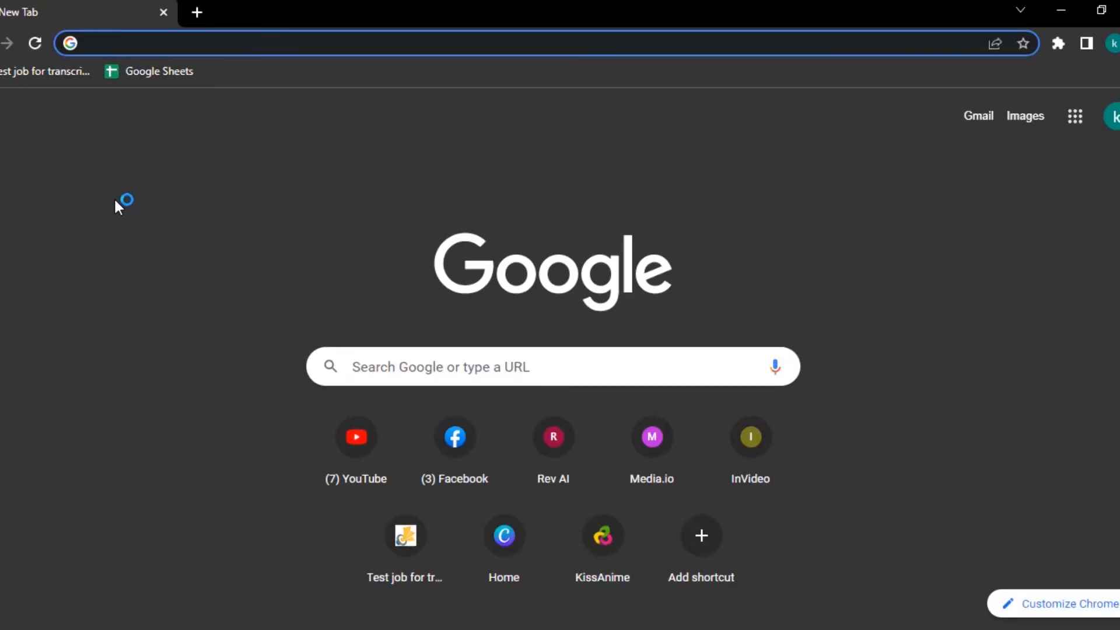
Navigate to the UPS Enterprise Portal login page at ep.ups.com via the 'up' address suggestion.
left_click(286, 43)
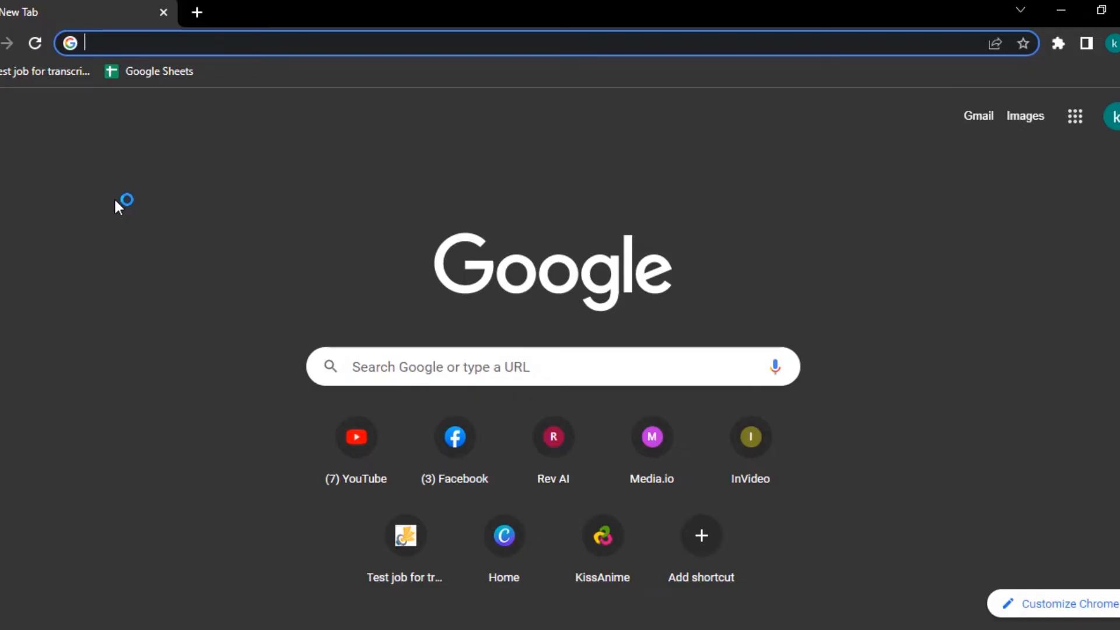
type("upserss.online")
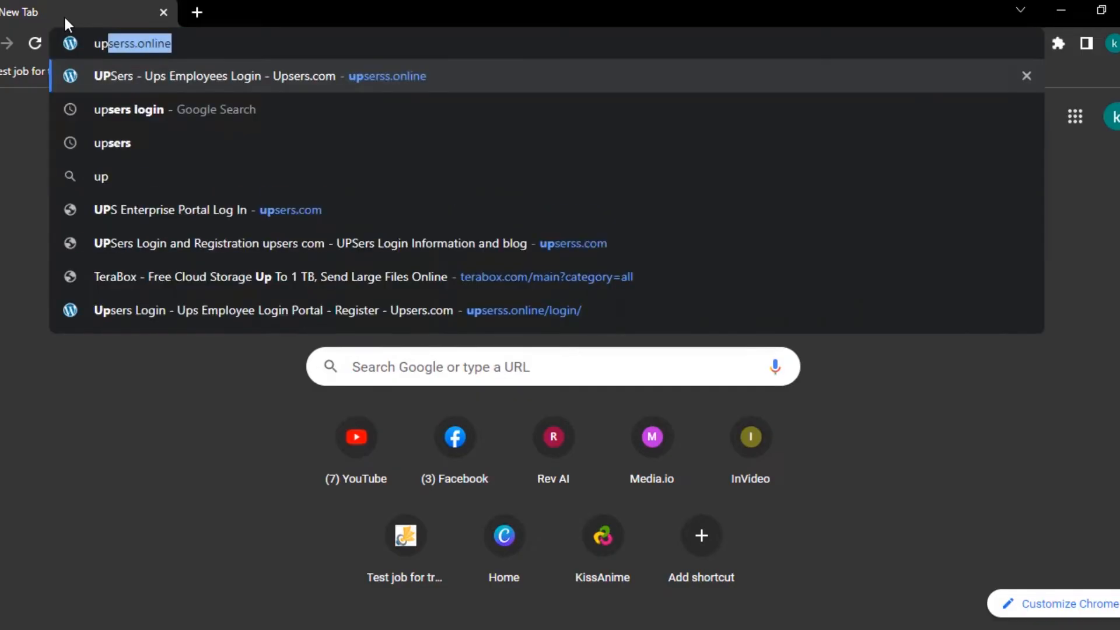
left_click(169, 209)
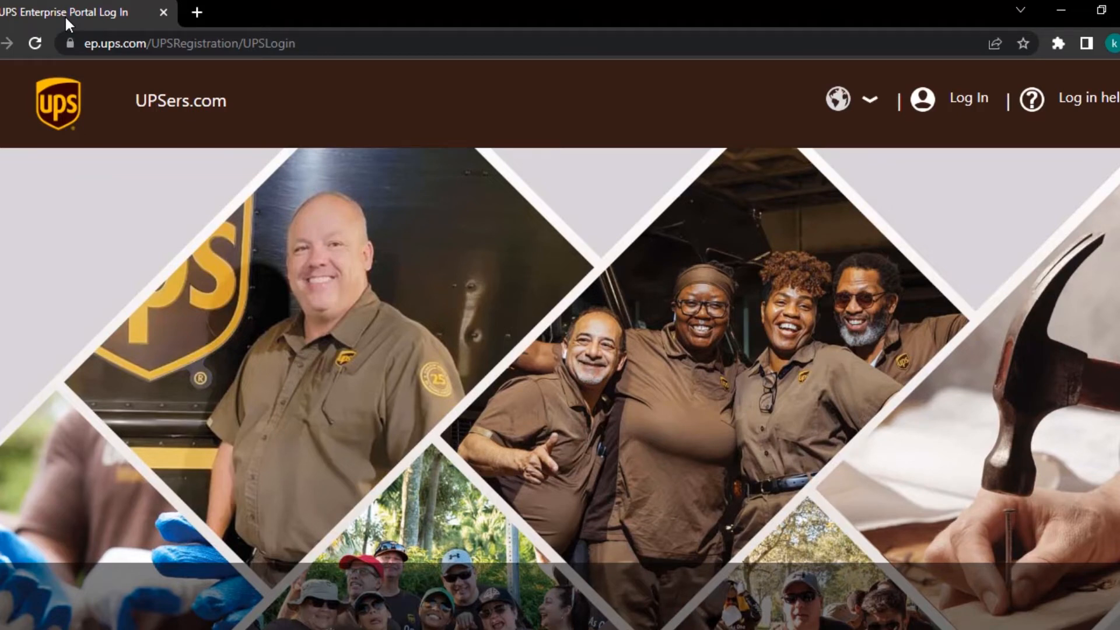
left_click(968, 98)
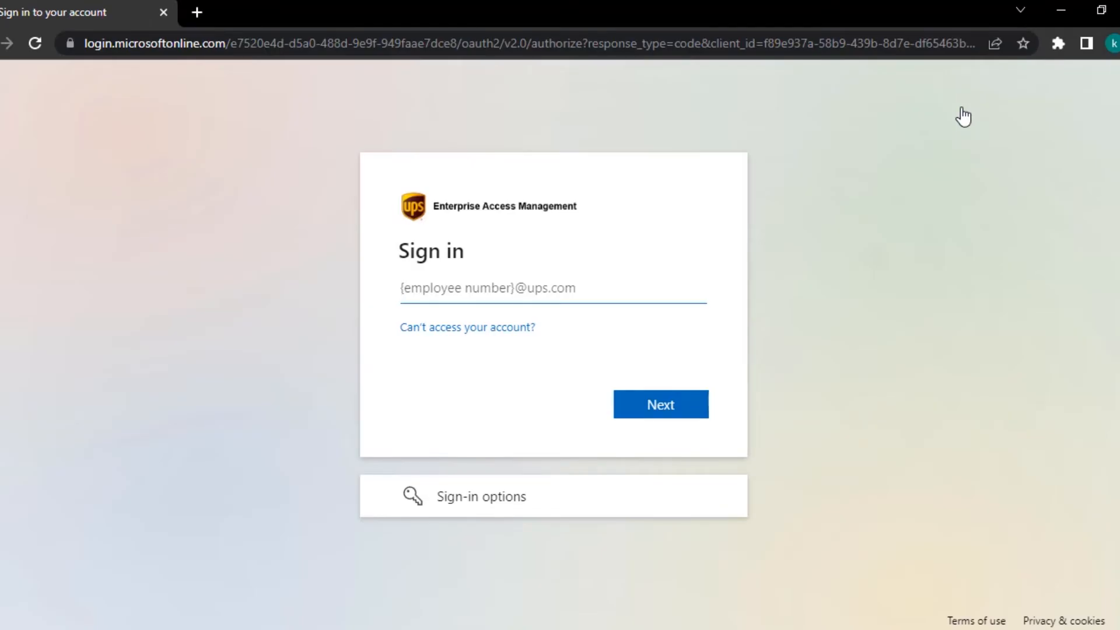
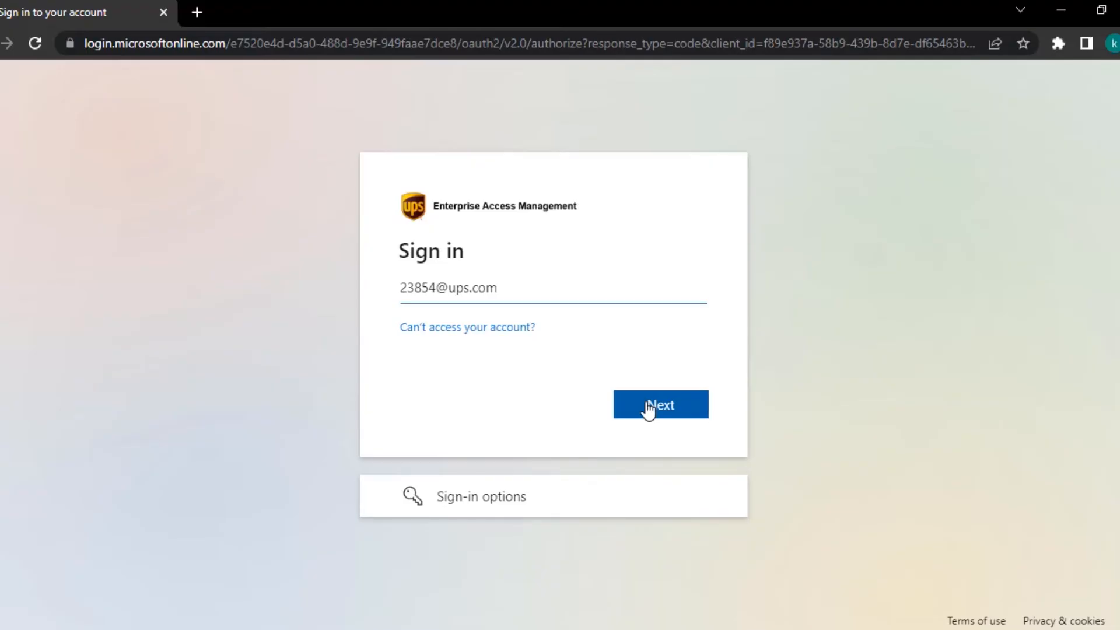
mouse_move(605, 196)
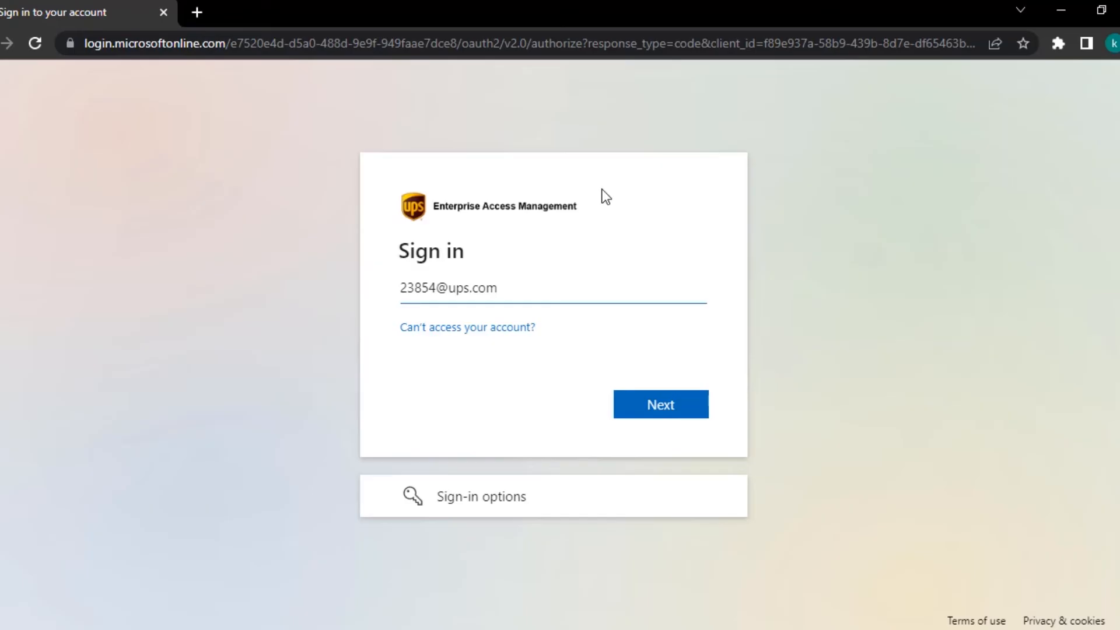